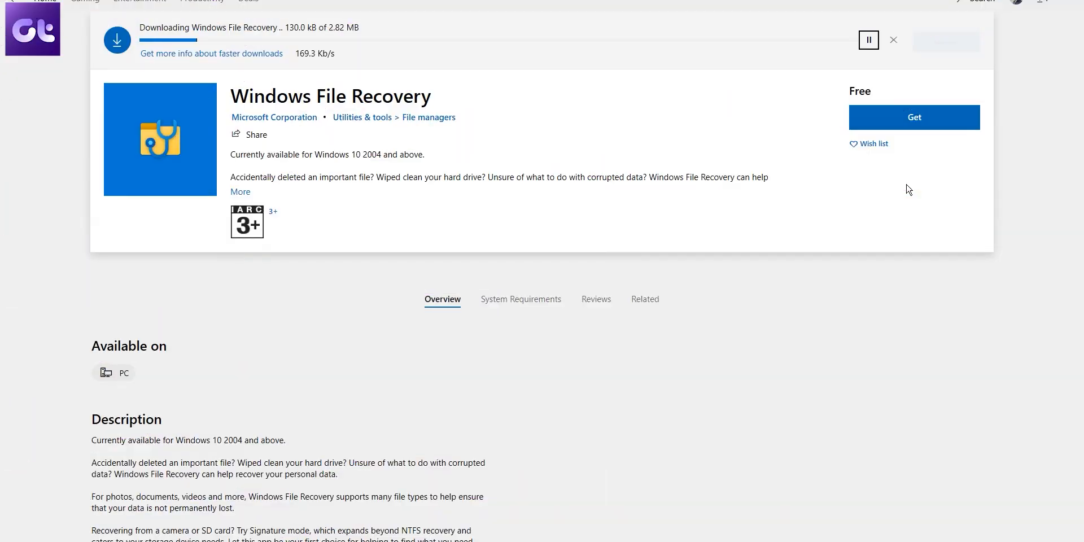
mouse_move(253, 198)
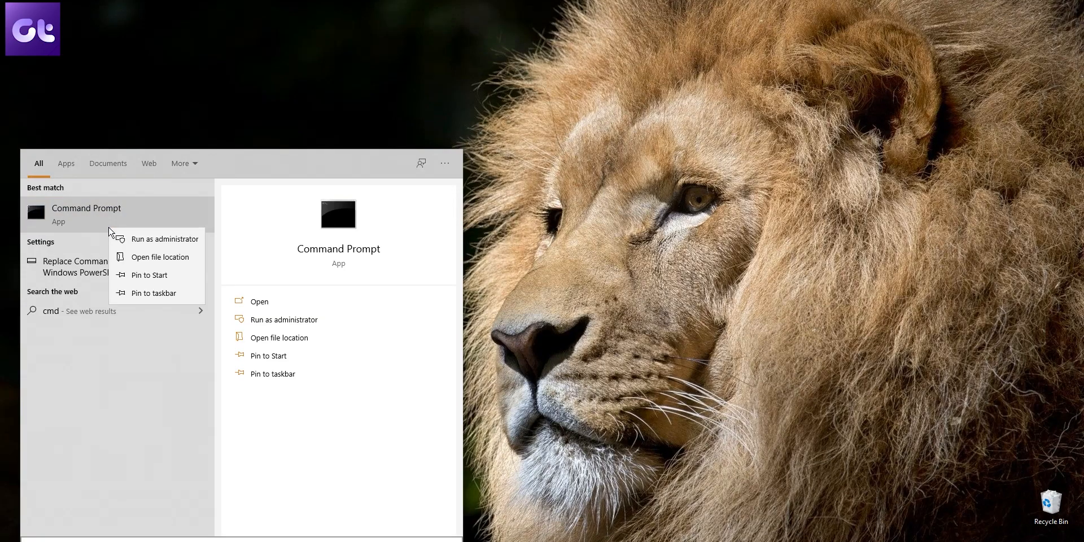
- Launch an administrator Command Prompt and run winfr to display its usage help
left_click(165, 240)
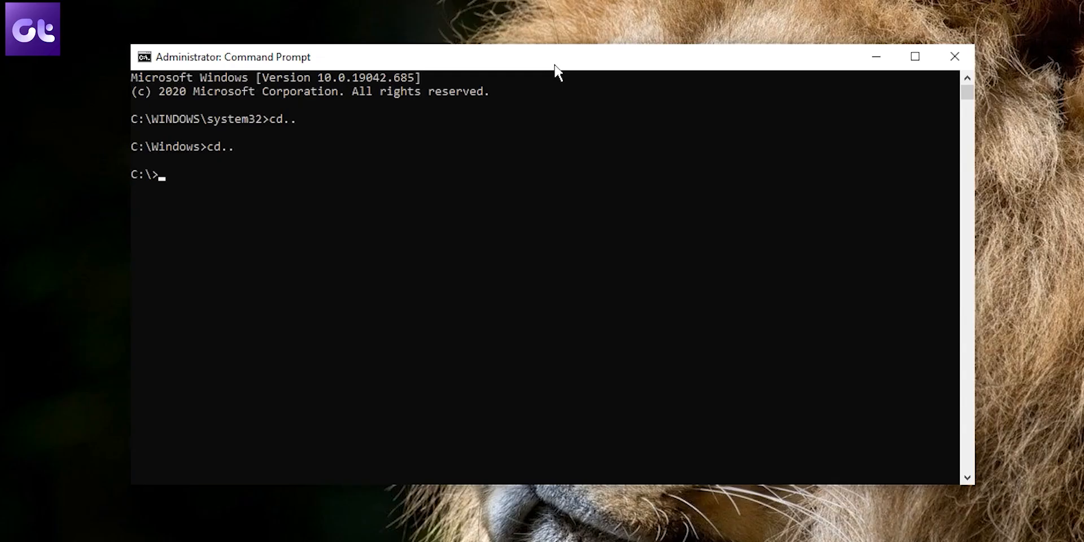
type("winfr")
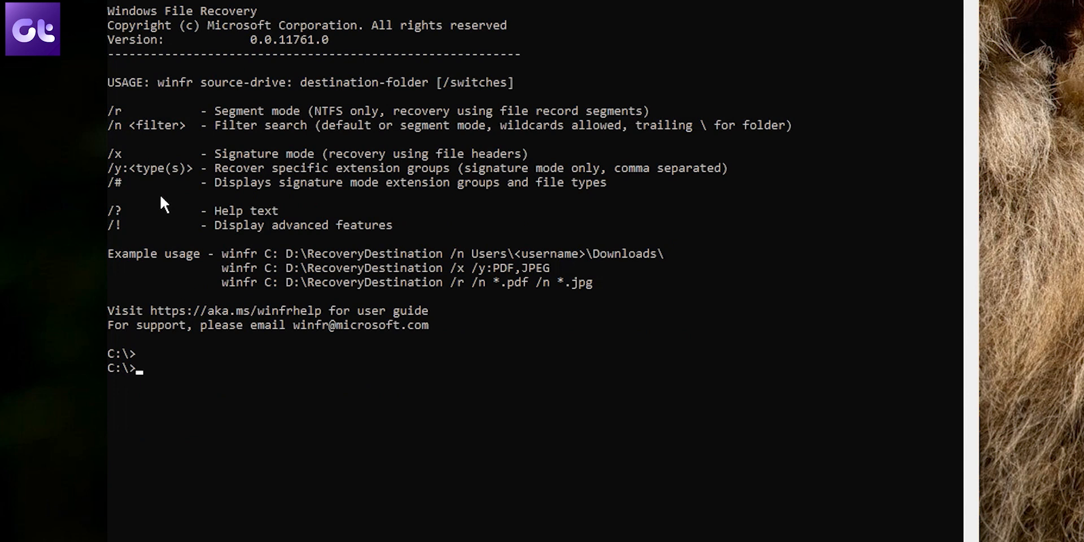
- Run winfr C: D: /n *.JPG and confirm with y to recover JPG files to drive D
type("winfr C: D: /n *.J")
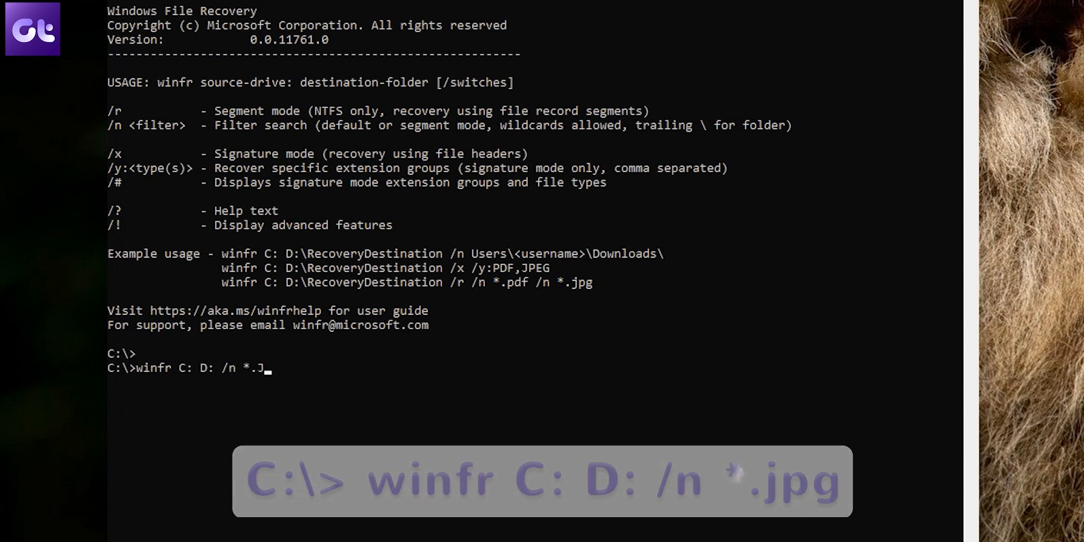
key("Enter")
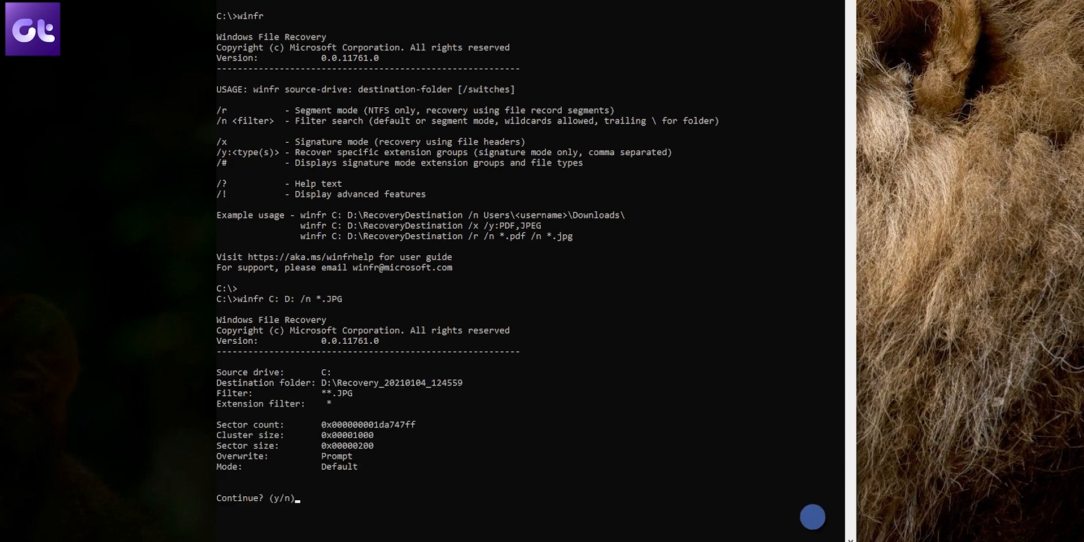
type("y")
type("winfr C: D: /r /n \\Pictures\\Neon.")
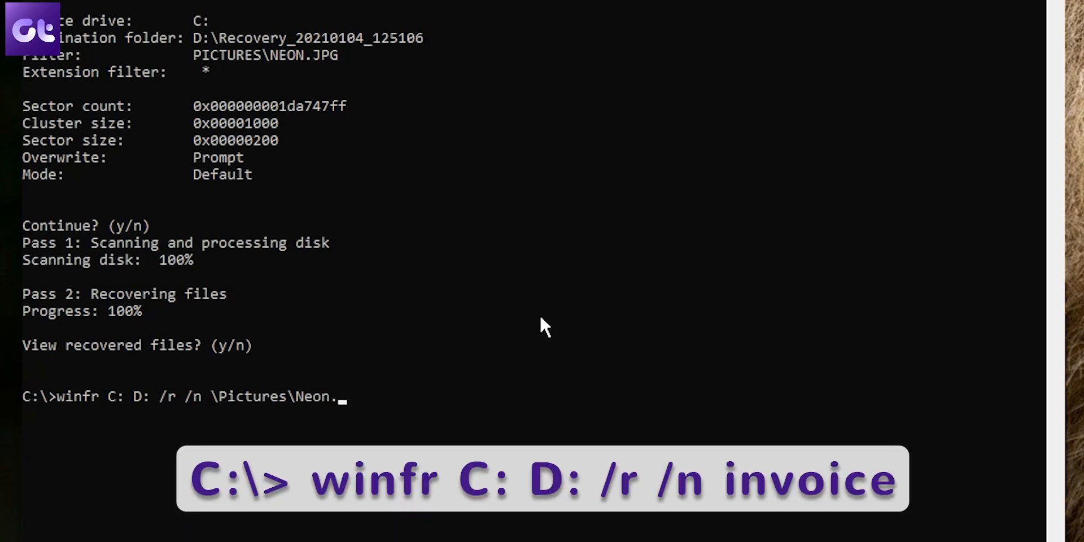
- Recover Pictures\Neon.JPG to drive D, then enter 'invoice' for the next winfr /r /n command
type("invoice")
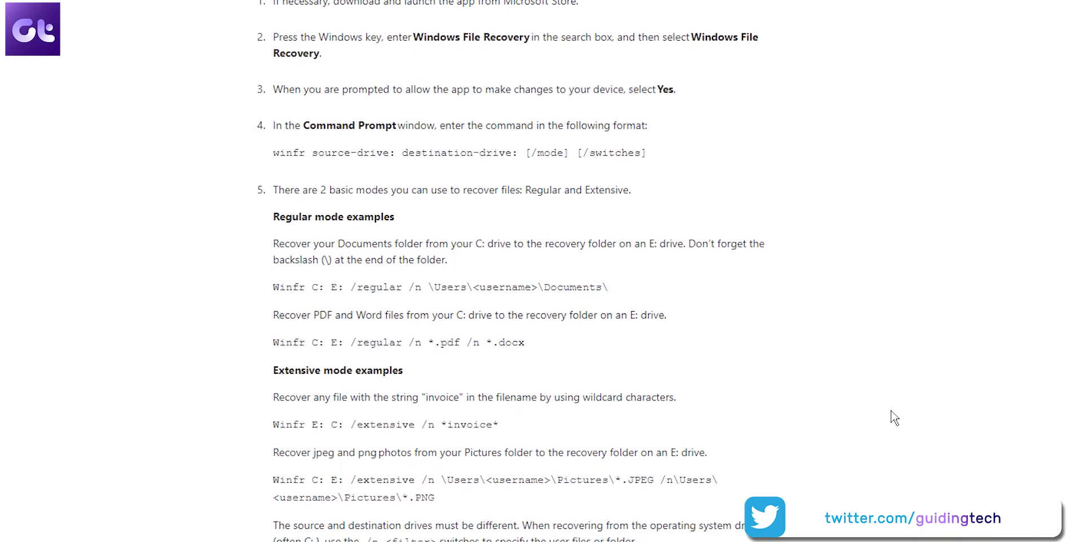
- Scroll the Microsoft Support guide to the regular and extensive mode examples and recovery-folder notes
scroll("down", 3)
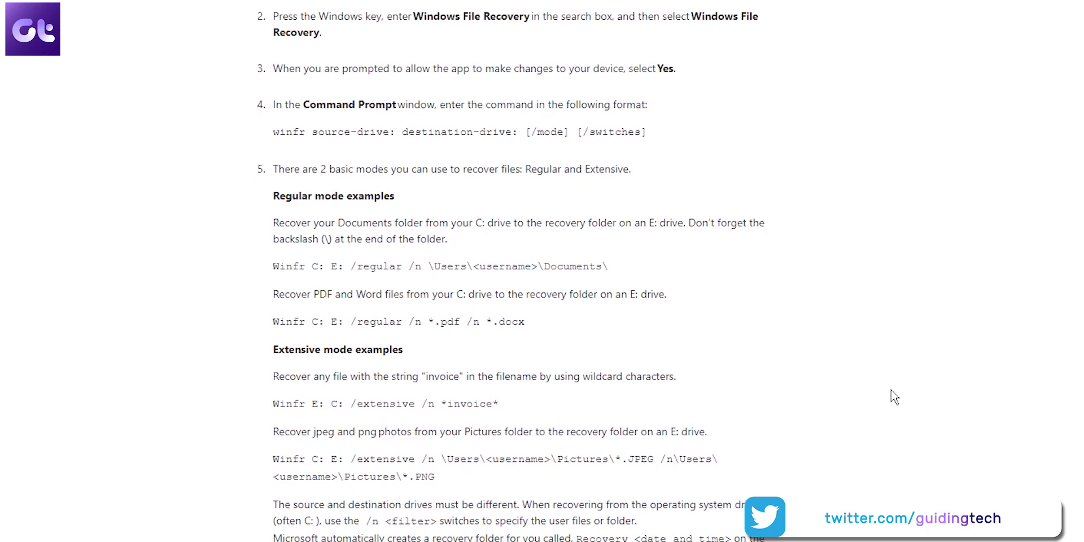
scroll("down", 3)
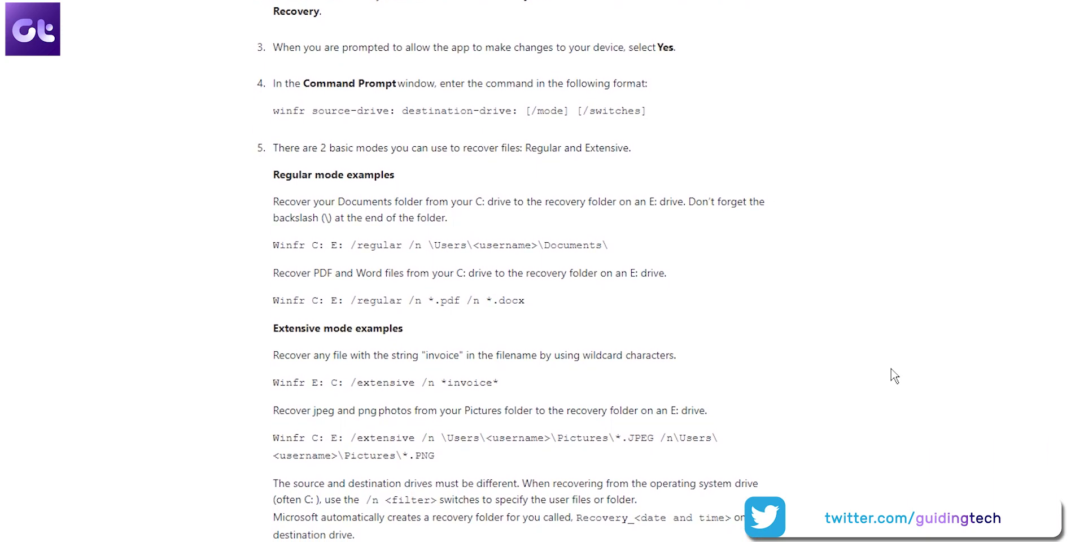
scroll("down", 3)
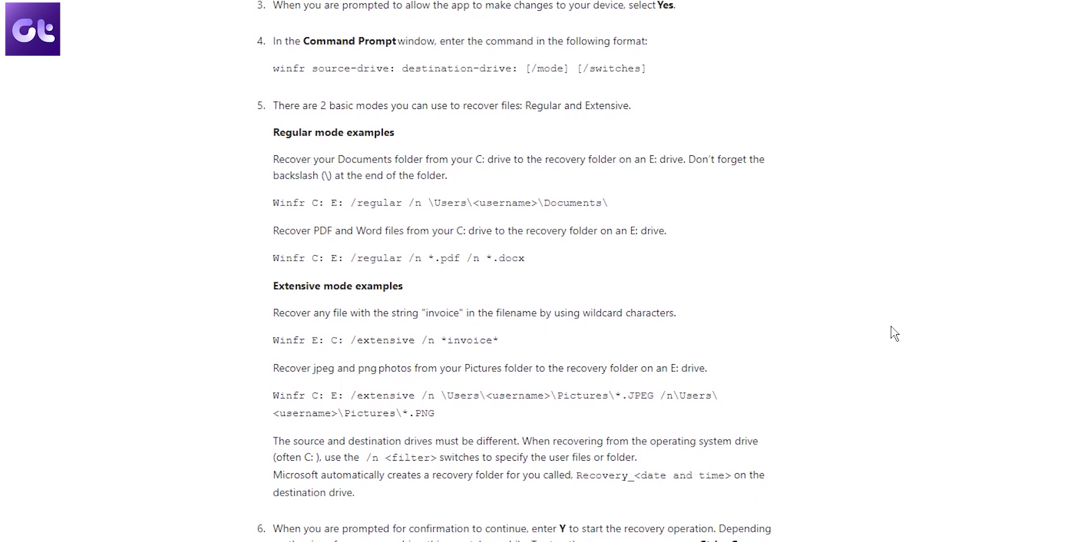